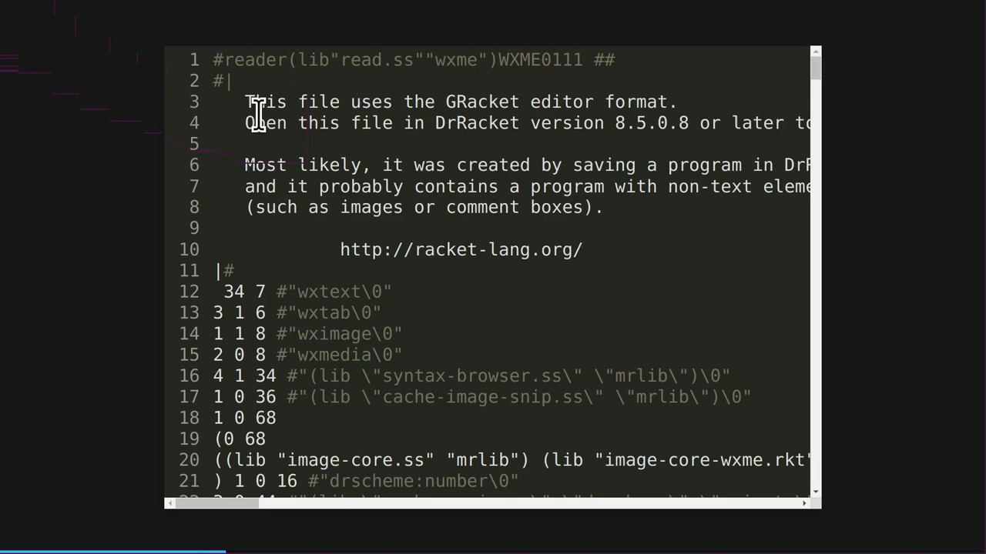
# - Scroll down through the counter.test file to the counter VISr on line 4
pyautogui.scroll(-3)
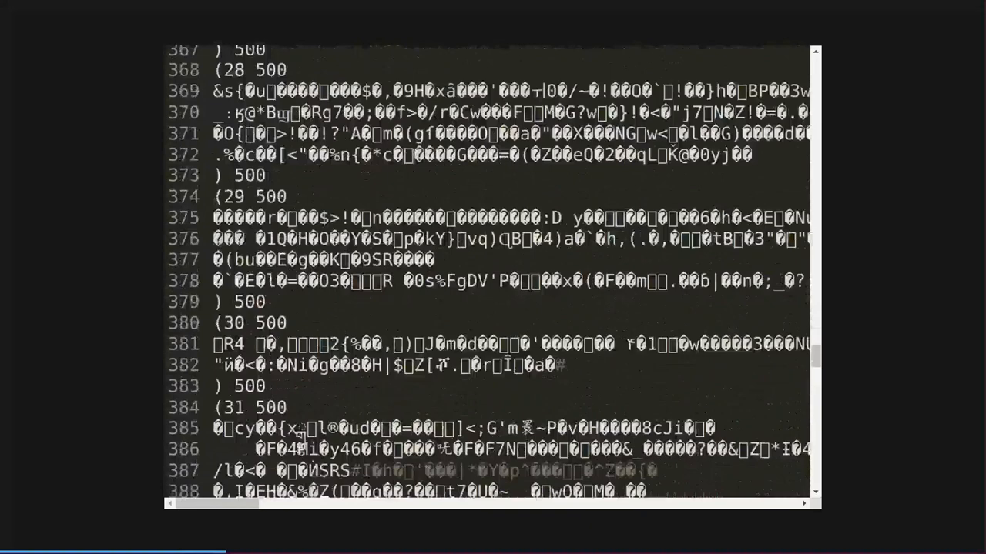
pyautogui.scroll(-3)
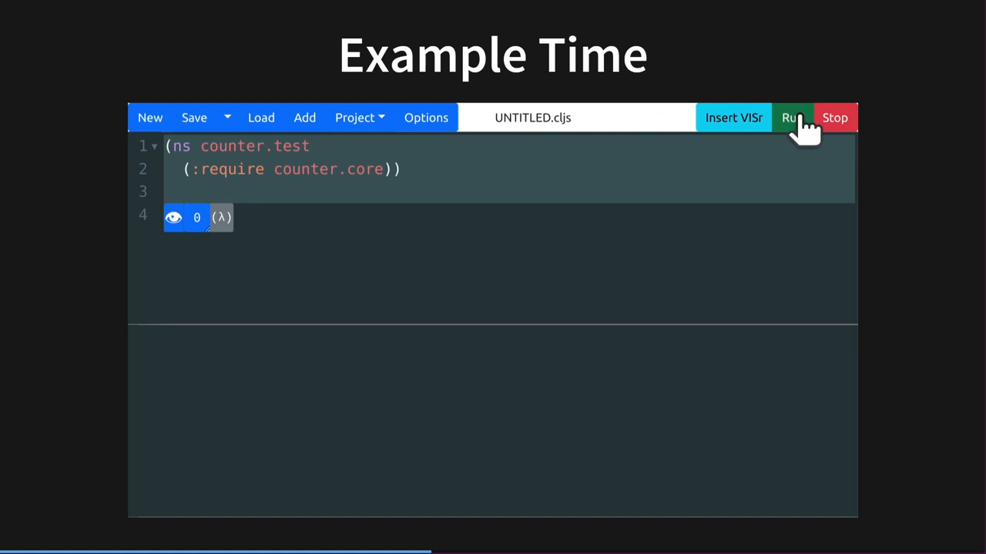
# - Run the file and scroll the output pane showing the TypeError about reading 'call'
pyautogui.click(791, 117)
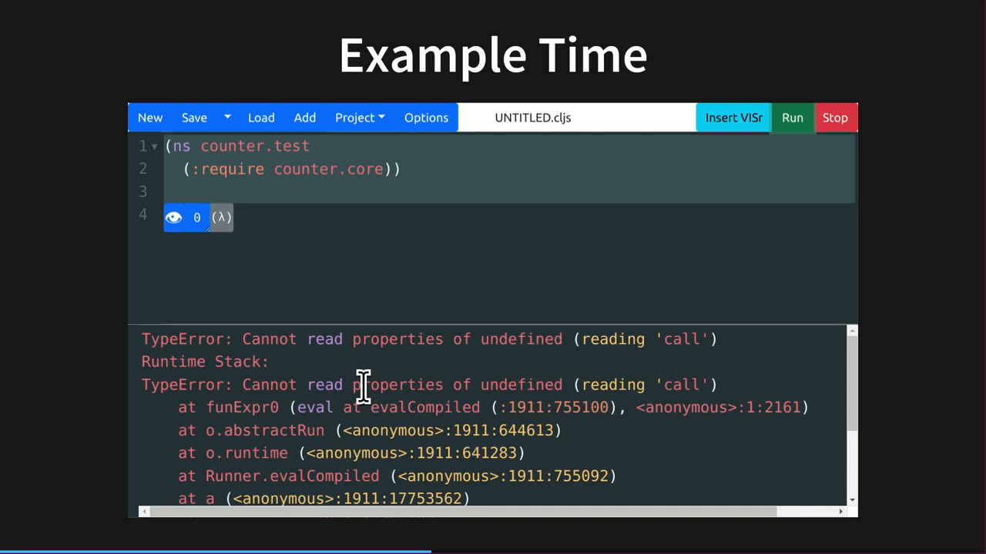
pyautogui.scroll(-3)
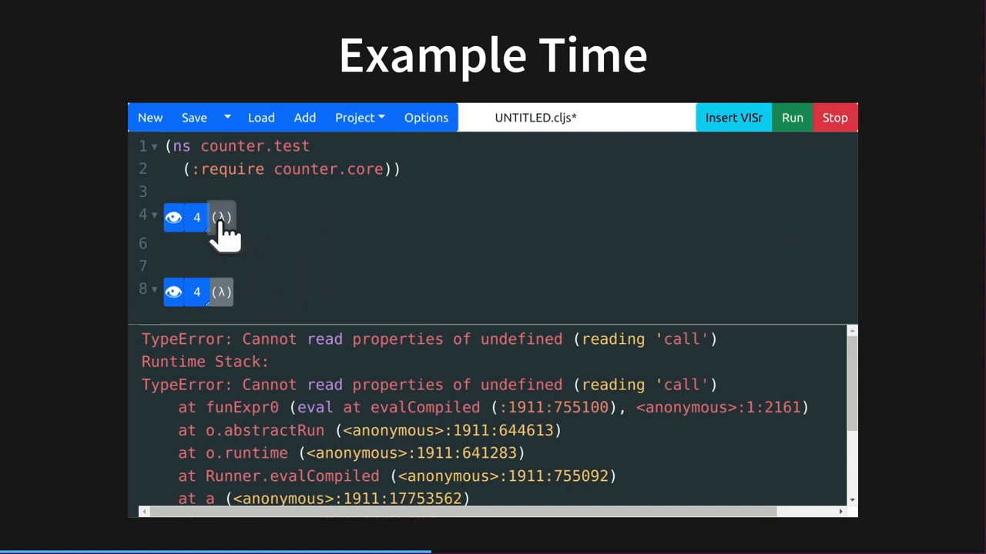
# - Increment the counter VISr on line 4 with its button so it reads 4
pyautogui.click(222, 217)
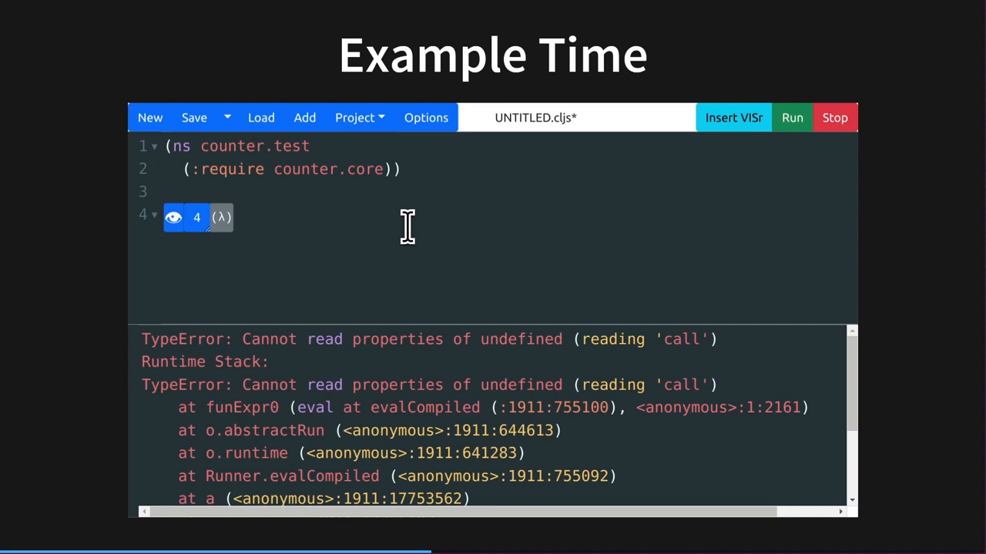
pyautogui.click(792, 117)
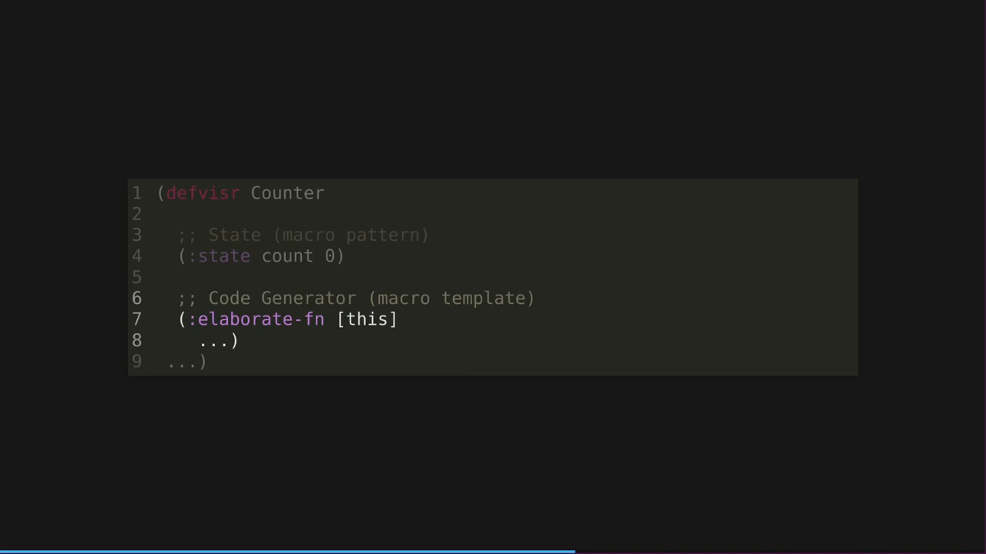
# - Enter the text 'connections' while on the defvisr Counter skeleton slide
pyautogui.write('connections')
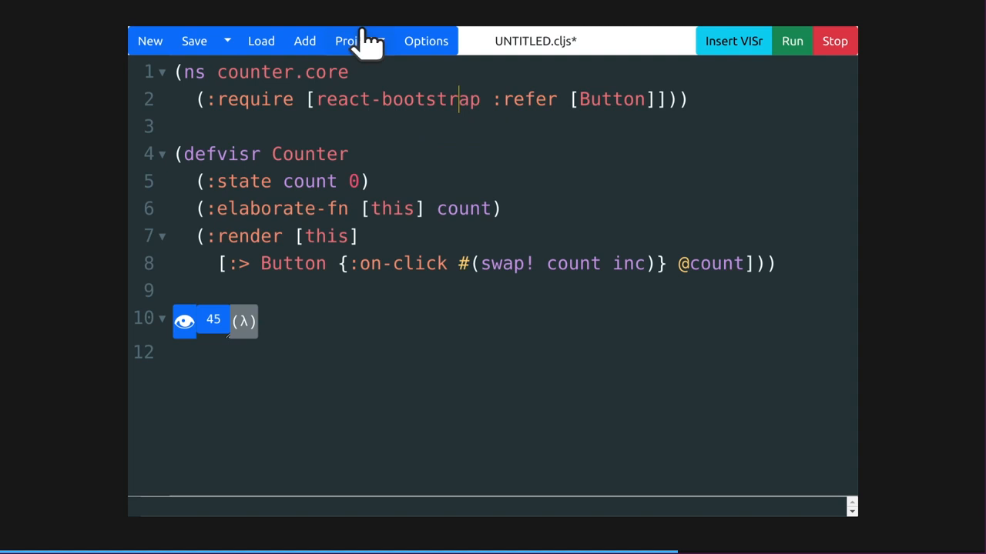
# - Switch back to the ELIDE editor showing the Counter defvisr with its Button render and counter 45
pyautogui.click(354, 40)
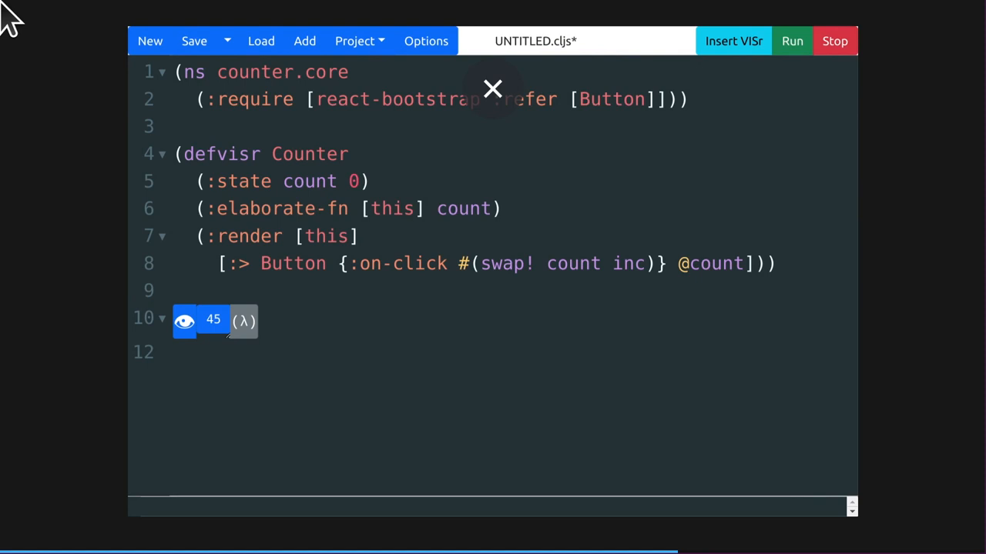
# - Bring up the editor Options to turn Visual Editors off
pyautogui.click(425, 40)
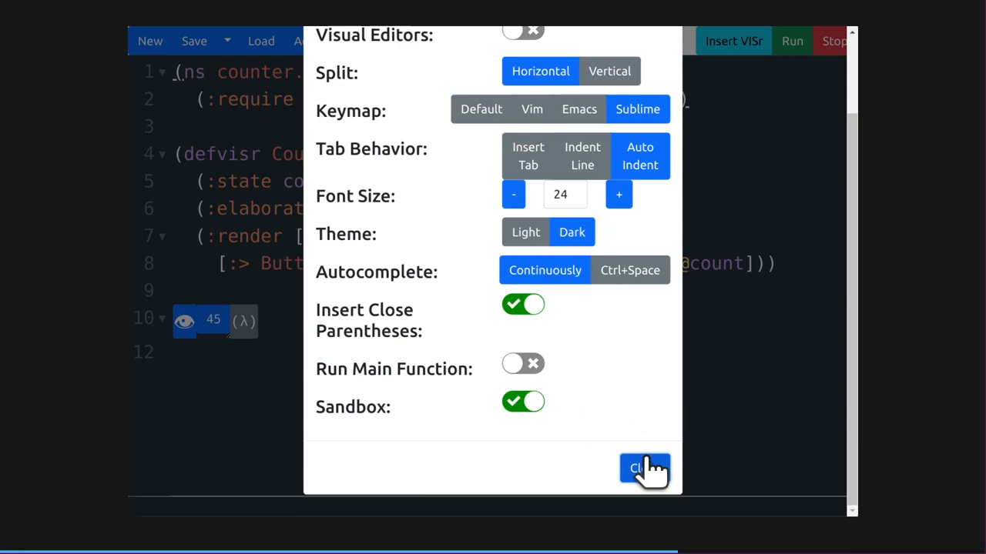
# - Close the Options dialog so the counter shows as text (Counter+elaborate {:count 45})
pyautogui.click(641, 468)
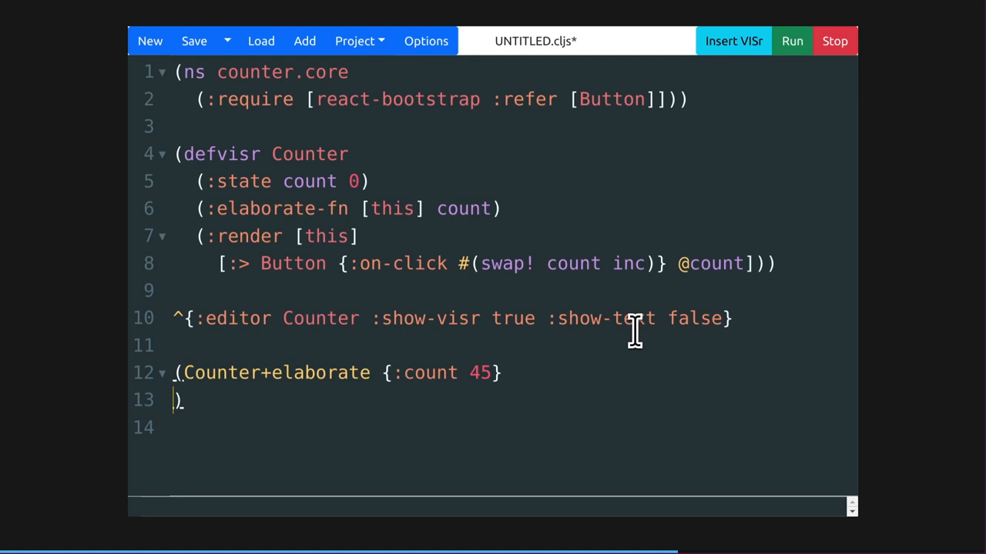
pyautogui.click(354, 40)
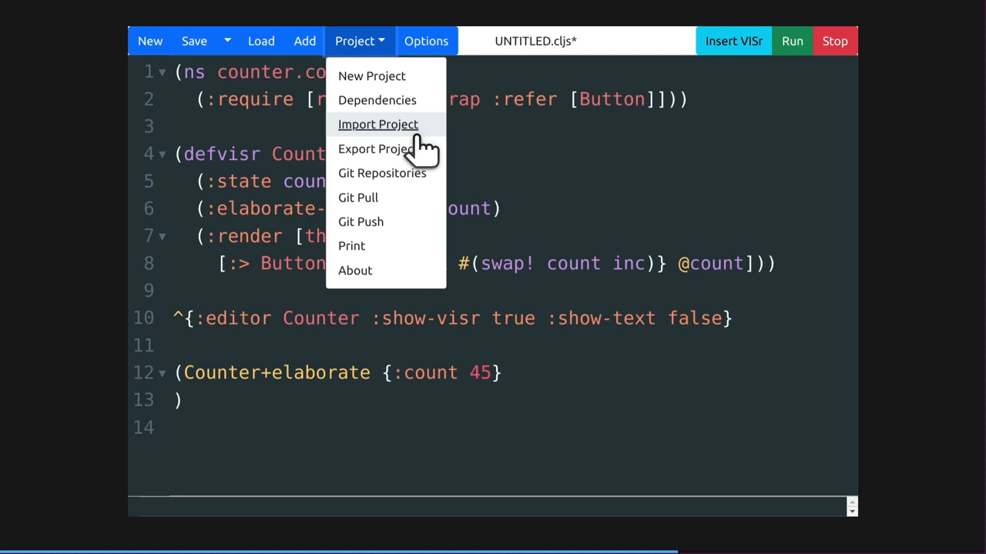
pyautogui.moveTo(382, 172)
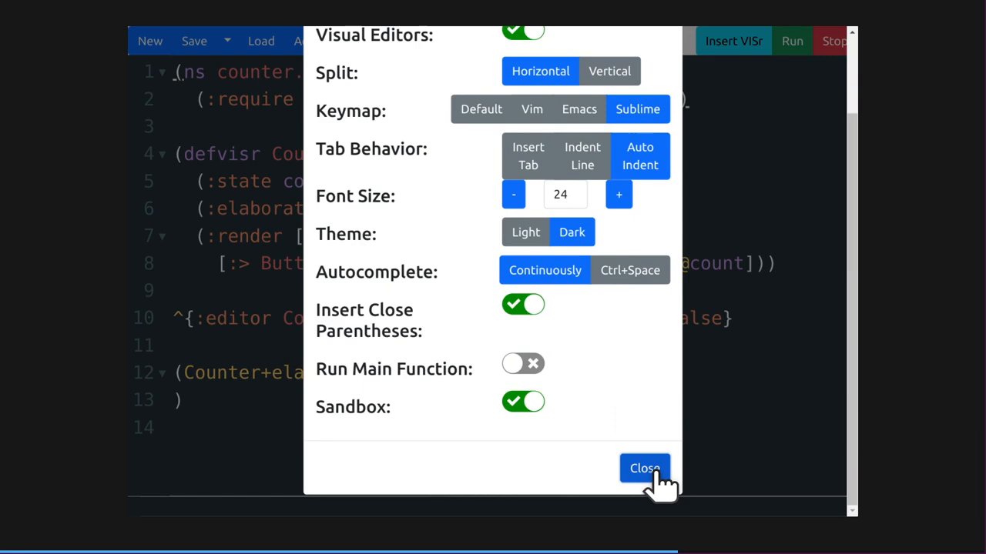
# - Close the Options dialog so the counters render graphically again, one reading 45
pyautogui.click(644, 469)
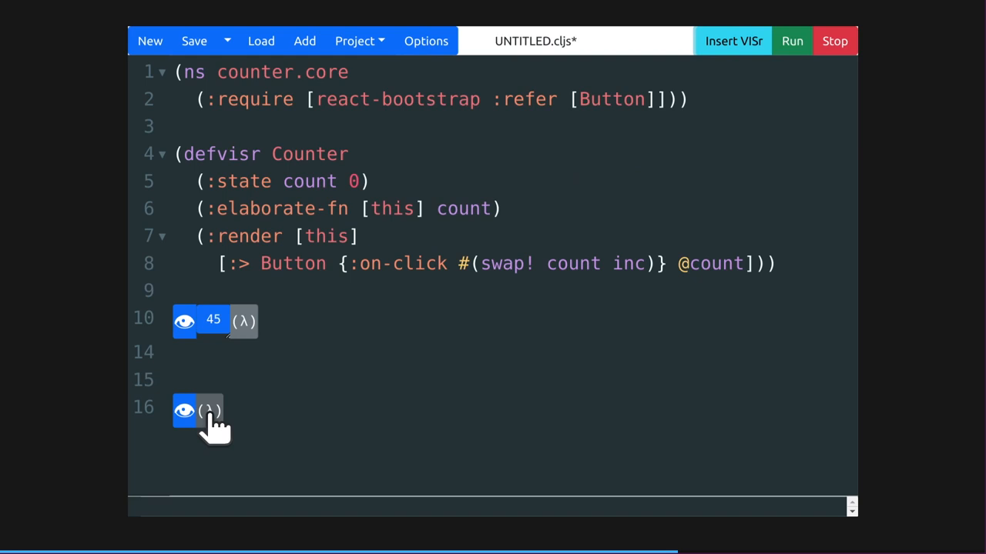
# - Expand the line-16 VISr's inline Counter editor and start its '^{:edito' metadata
pyautogui.click(185, 413)
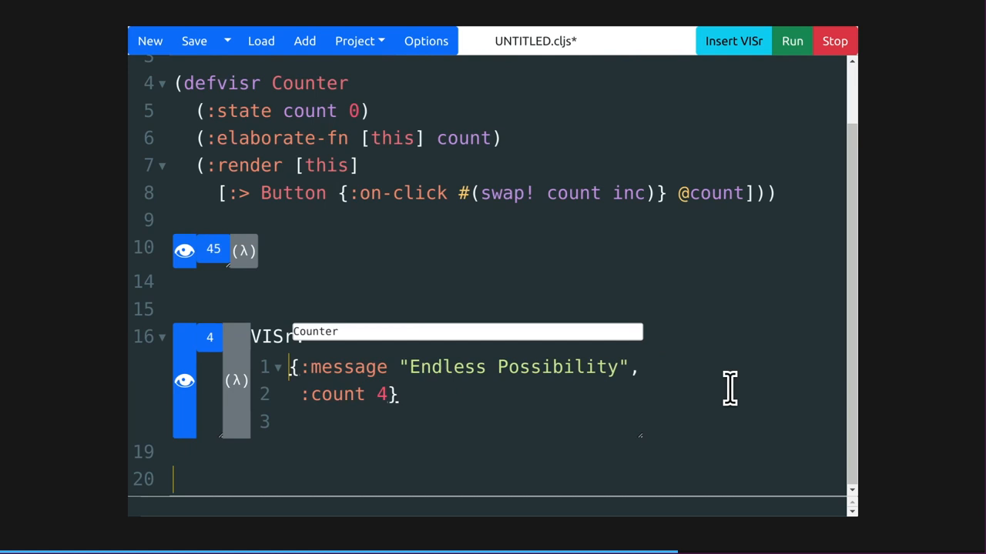
pyautogui.write('^{:edito')
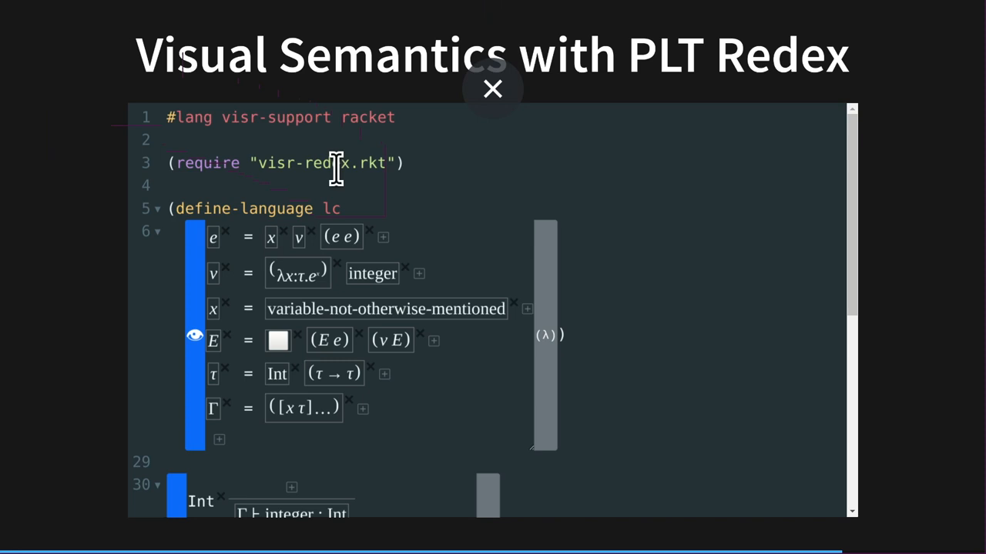
pyautogui.scroll(-3)
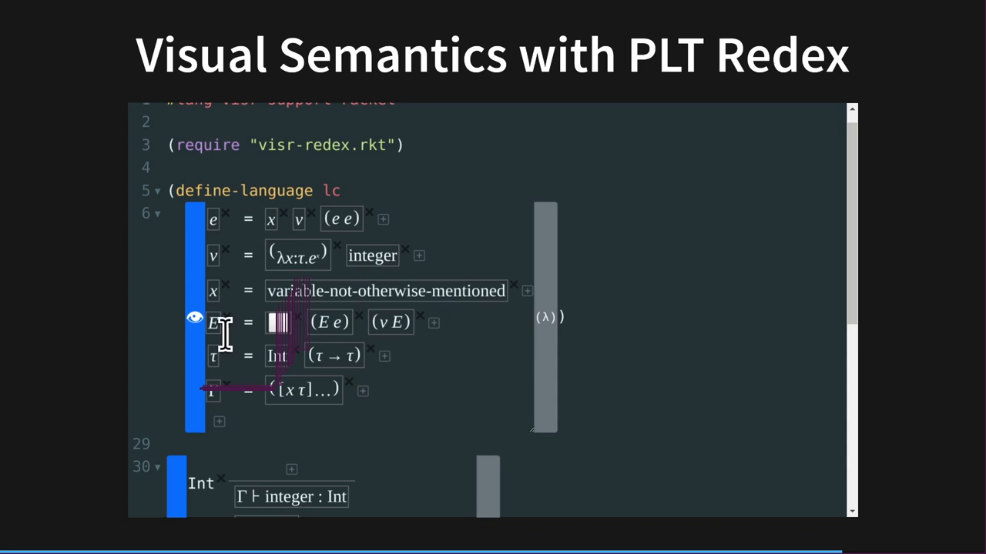
# - Scroll down the lc Racket file to the Int, Var, Abs, App typing rules and Beta reduction
pyautogui.scroll(-3)
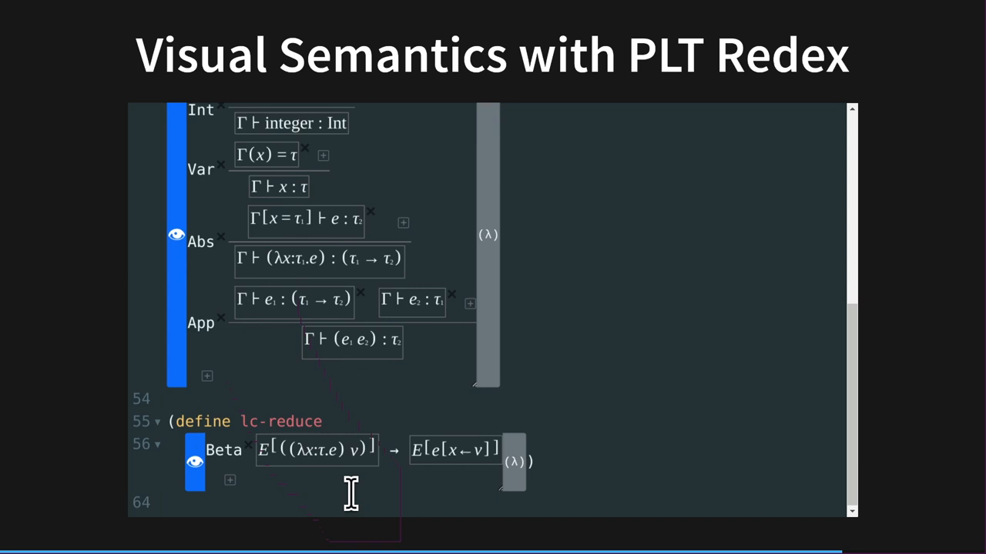
pyautogui.moveTo(599, 462)
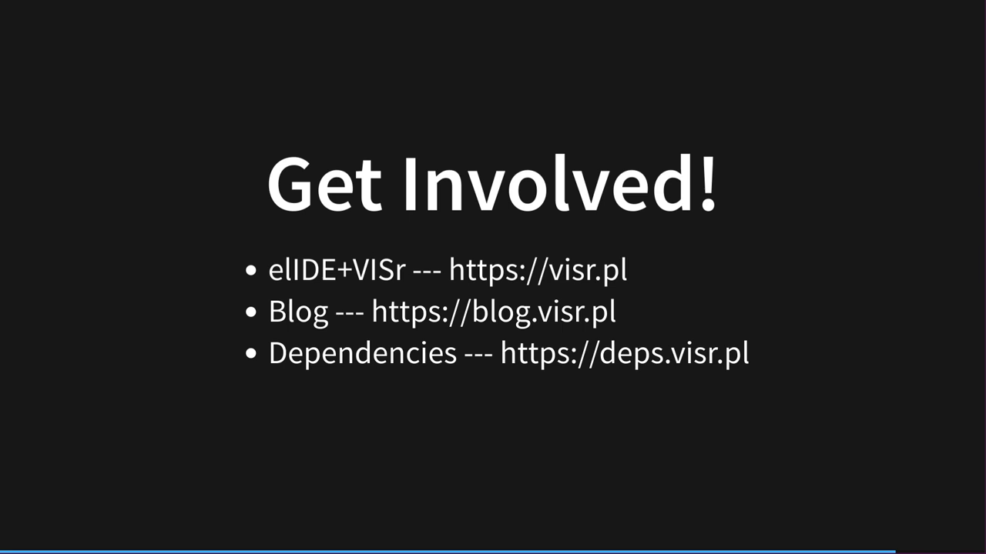
# - Advance the slideshow to the Get Involved slide with the arrow key
pyautogui.press('Right')
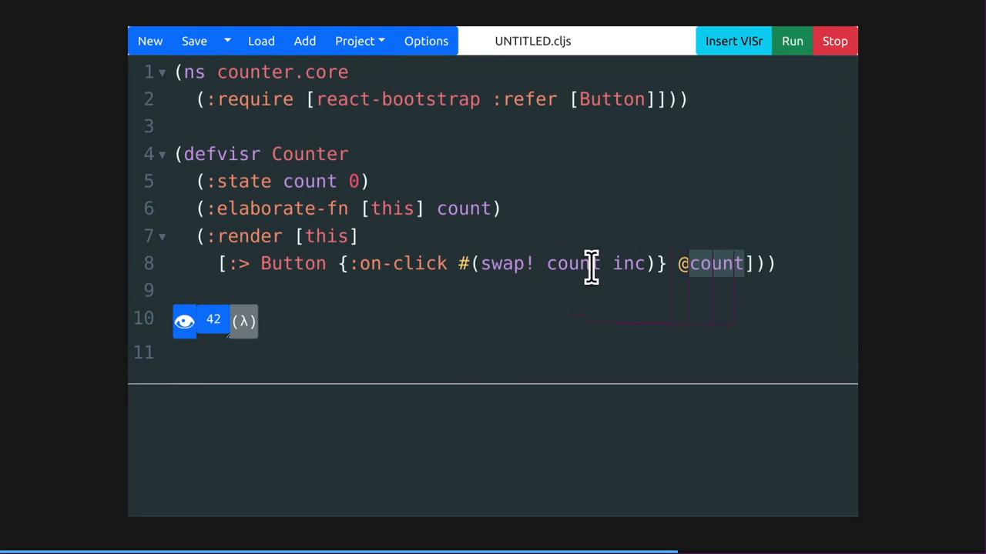
pyautogui.write('"Hey MIlo"')
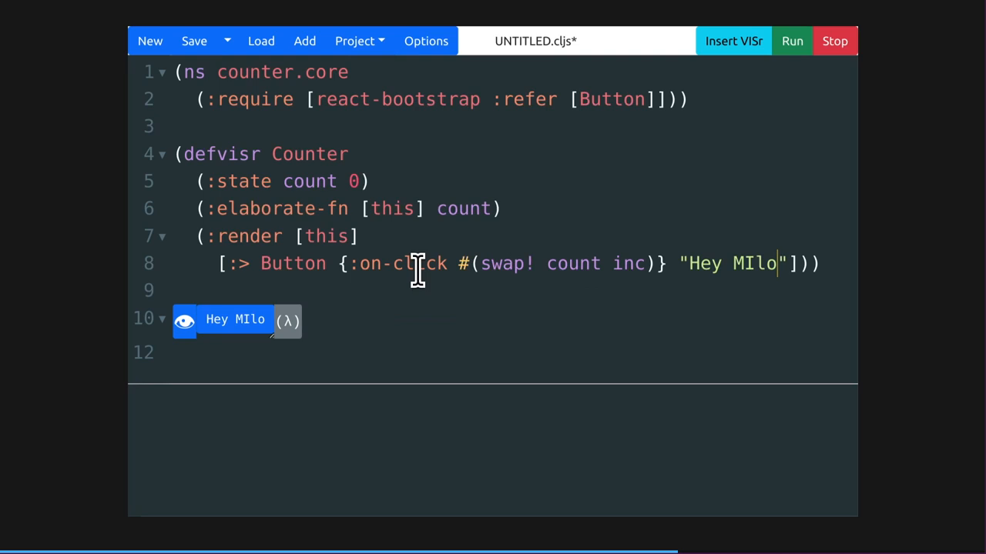